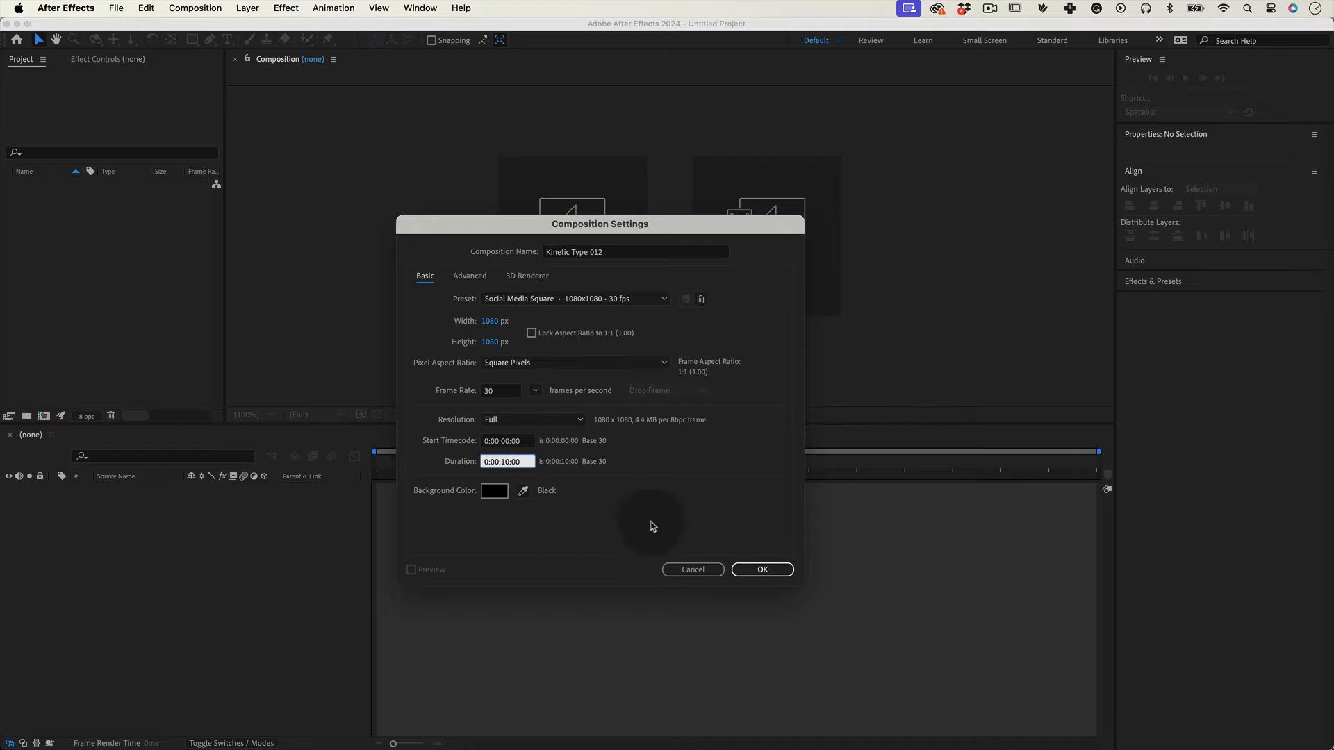
Confirm the Social Media Square 1080×1080 30 fps composition named Kinetic Type 012.
left_click(761, 569)
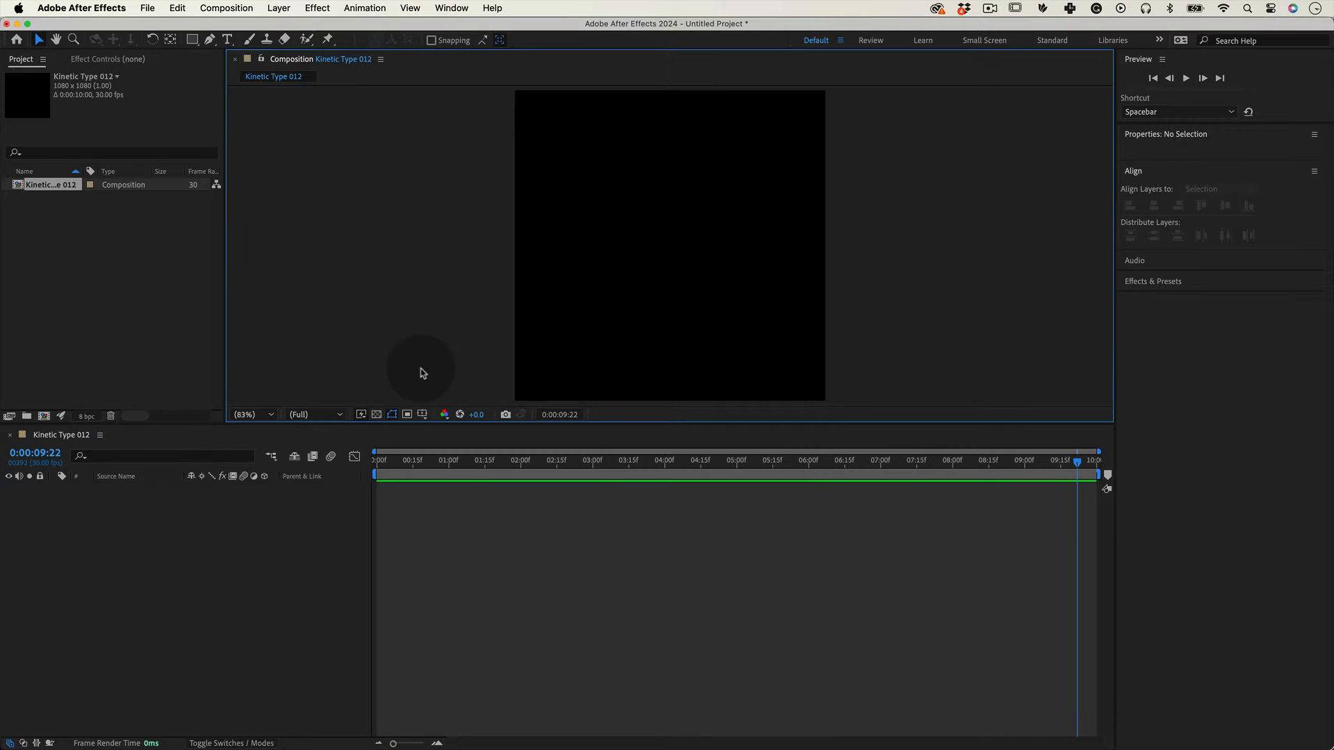
Create a text layer reading 'H3H3' near the centre of the frame with the Horizontal Type Tool.
left_click(227, 40)
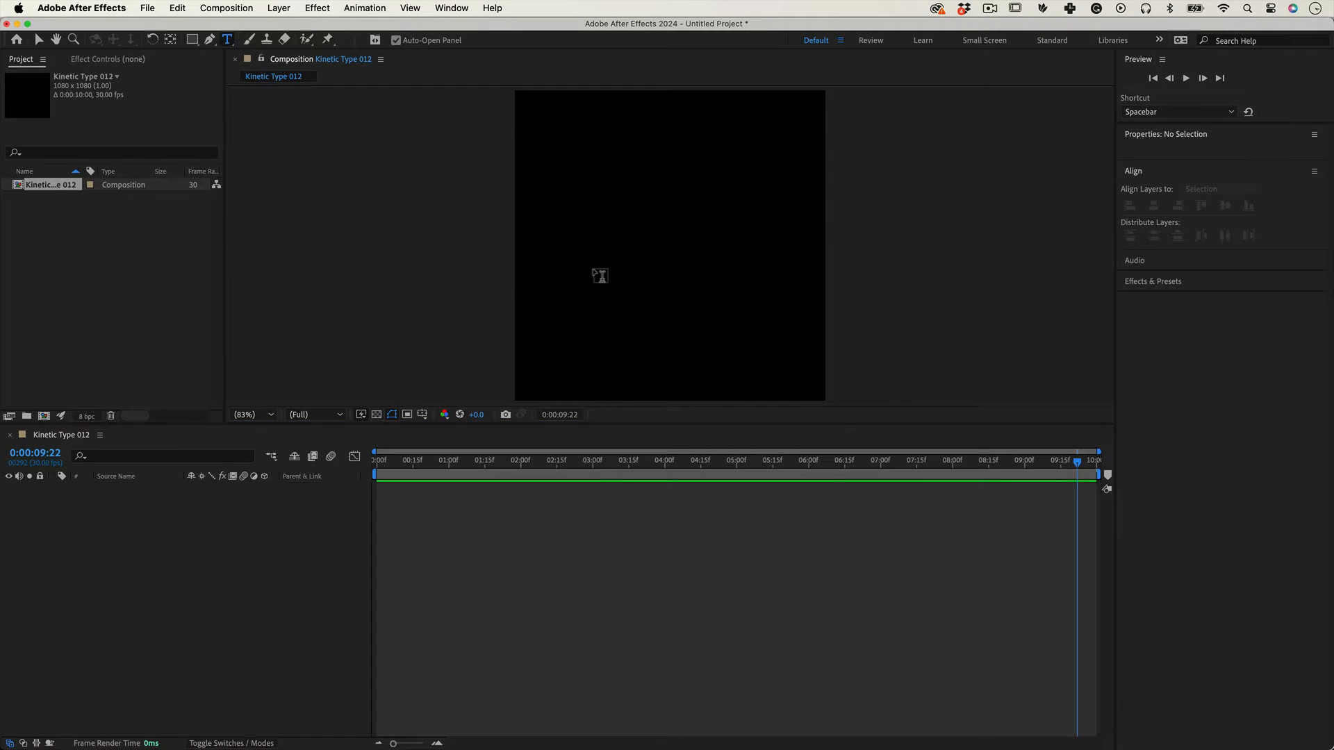
left_click(609, 269)
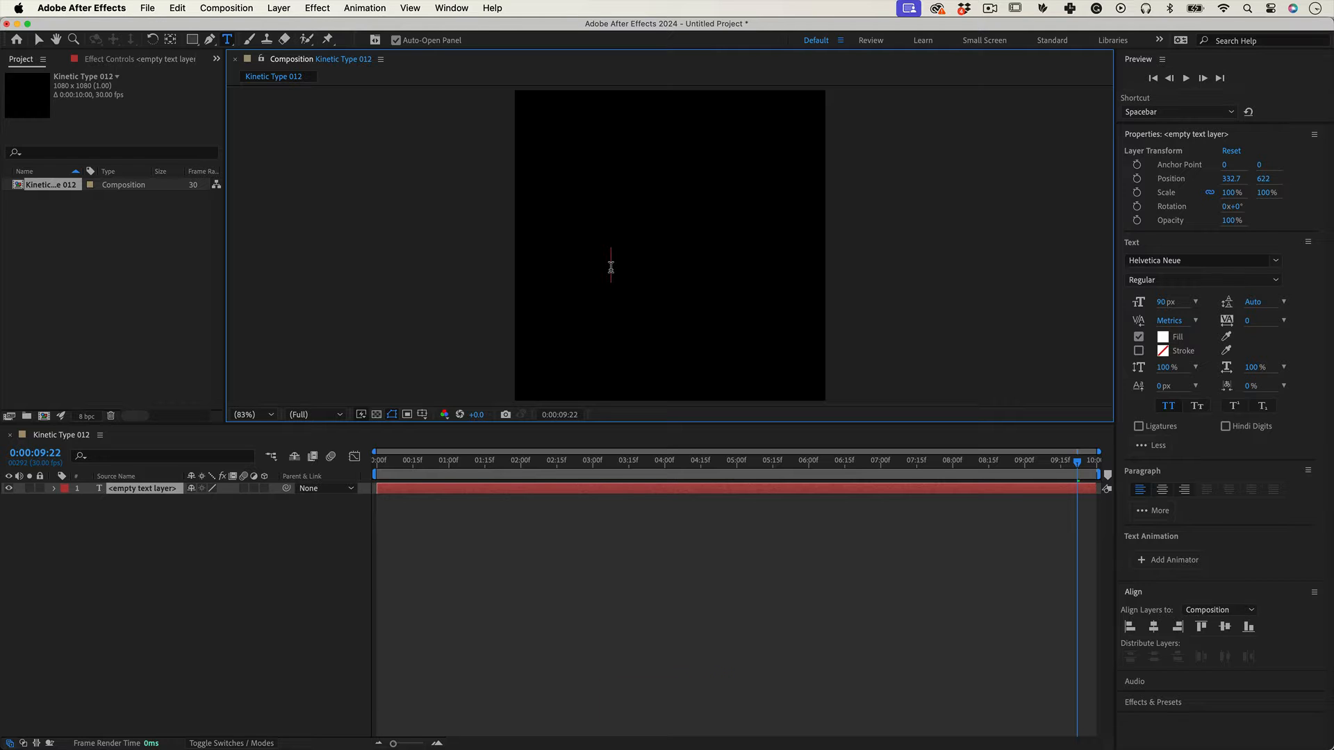
type("H3H3")
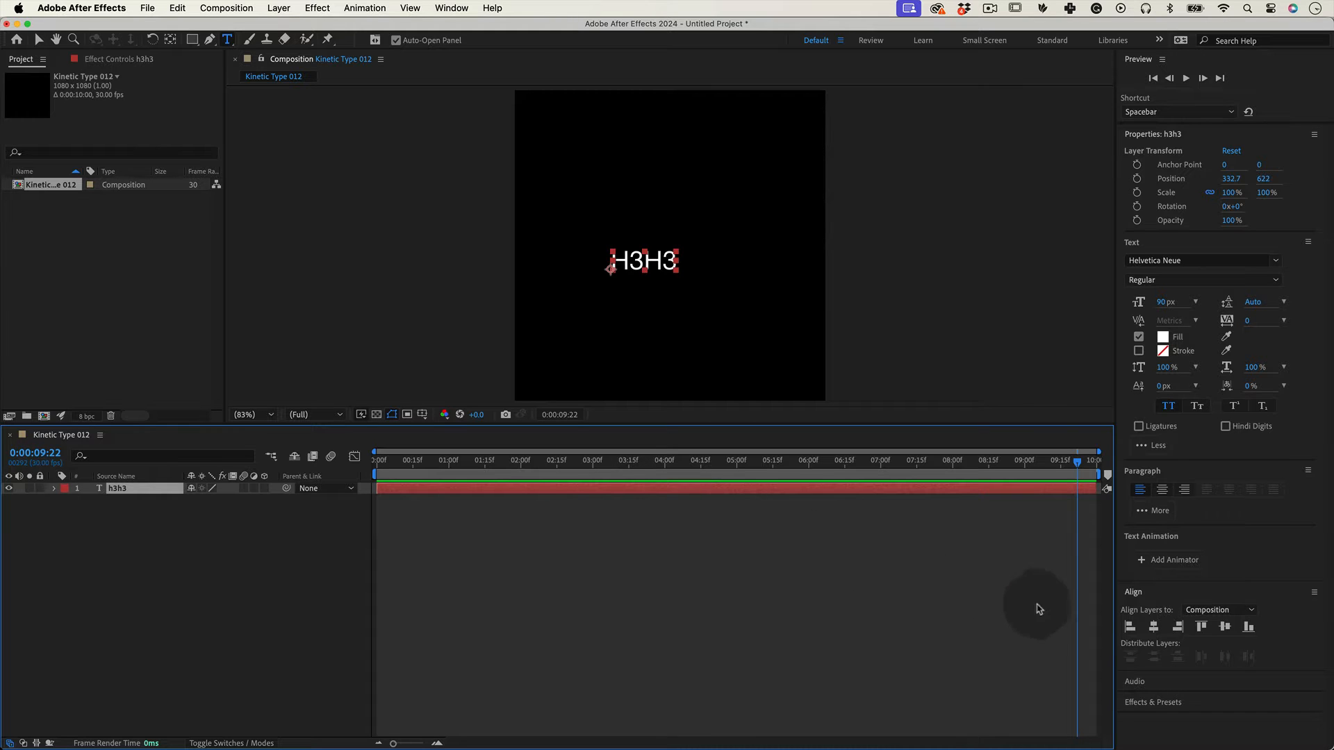
left_click(1225, 627)
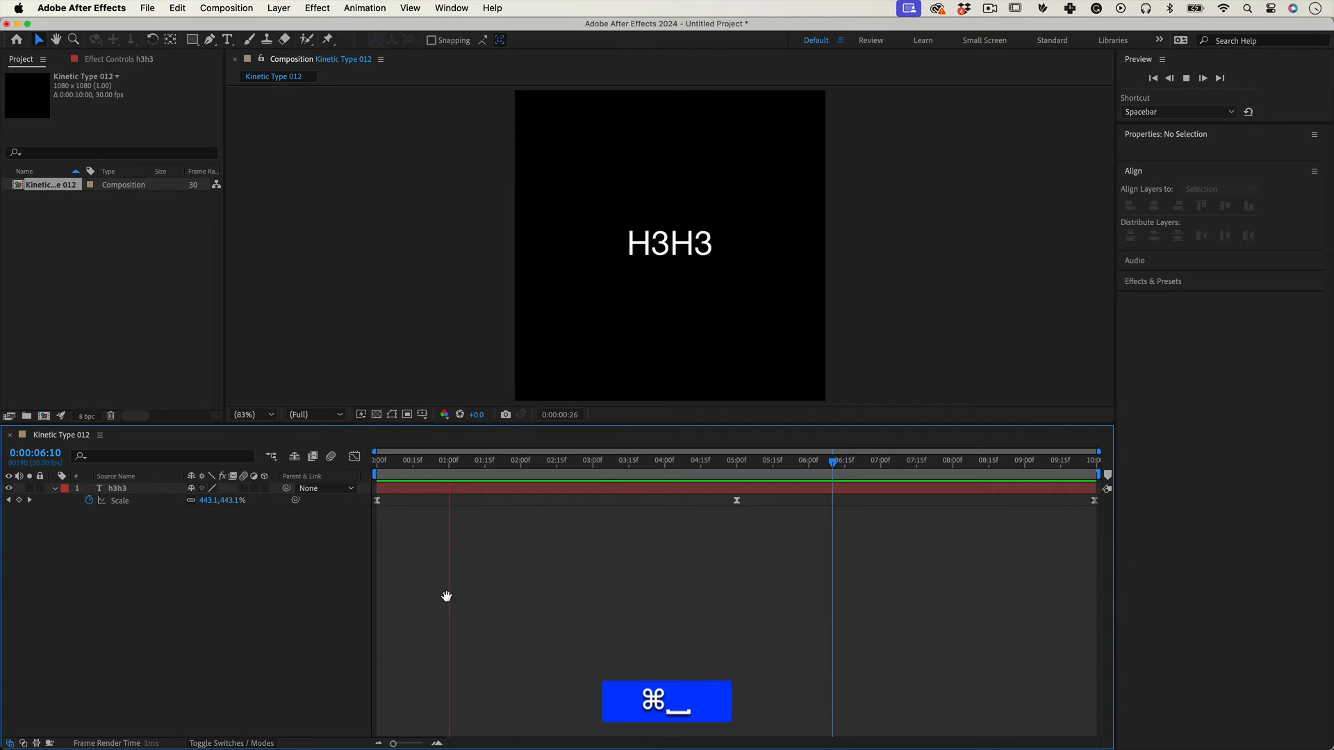
Stop the preview after reviewing the Scale animation on the H3H3 layer.
left_click(400, 467)
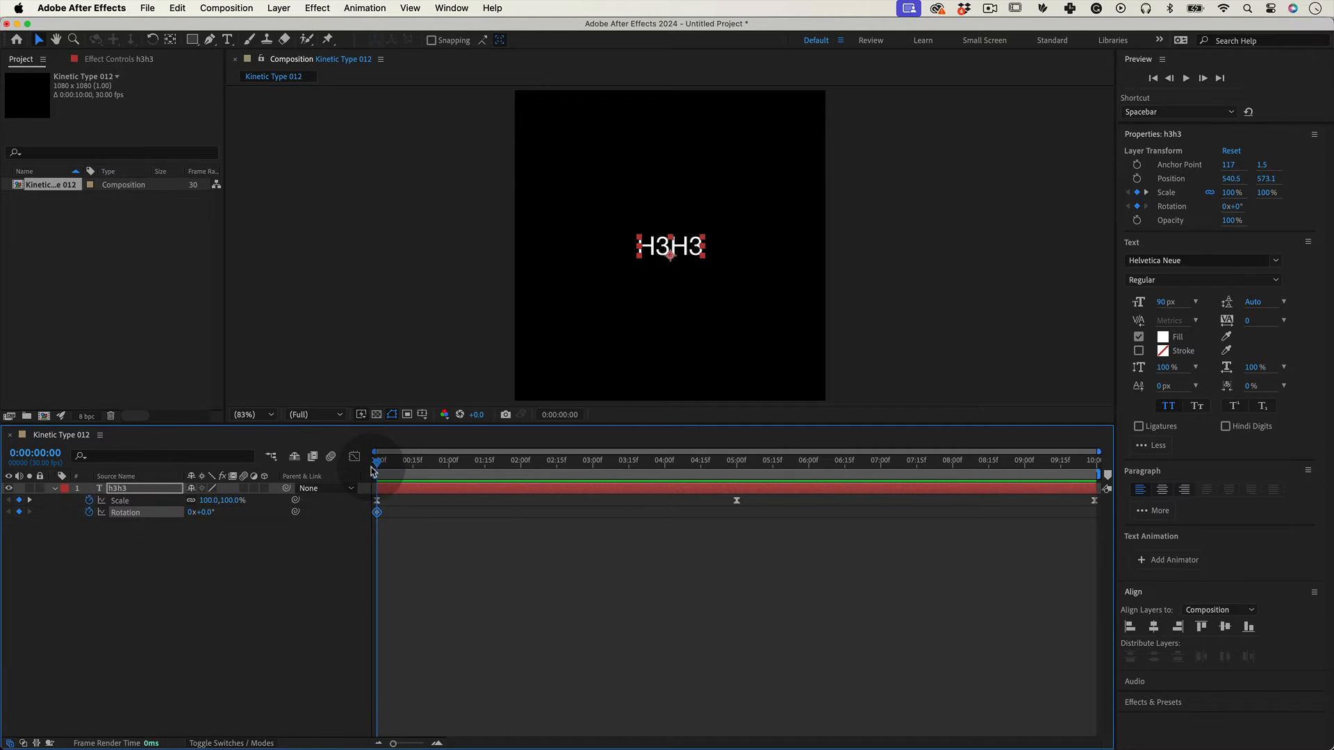
Preview the two-turn Rotation animation and return the playhead to the first frame.
left_click(802, 460)
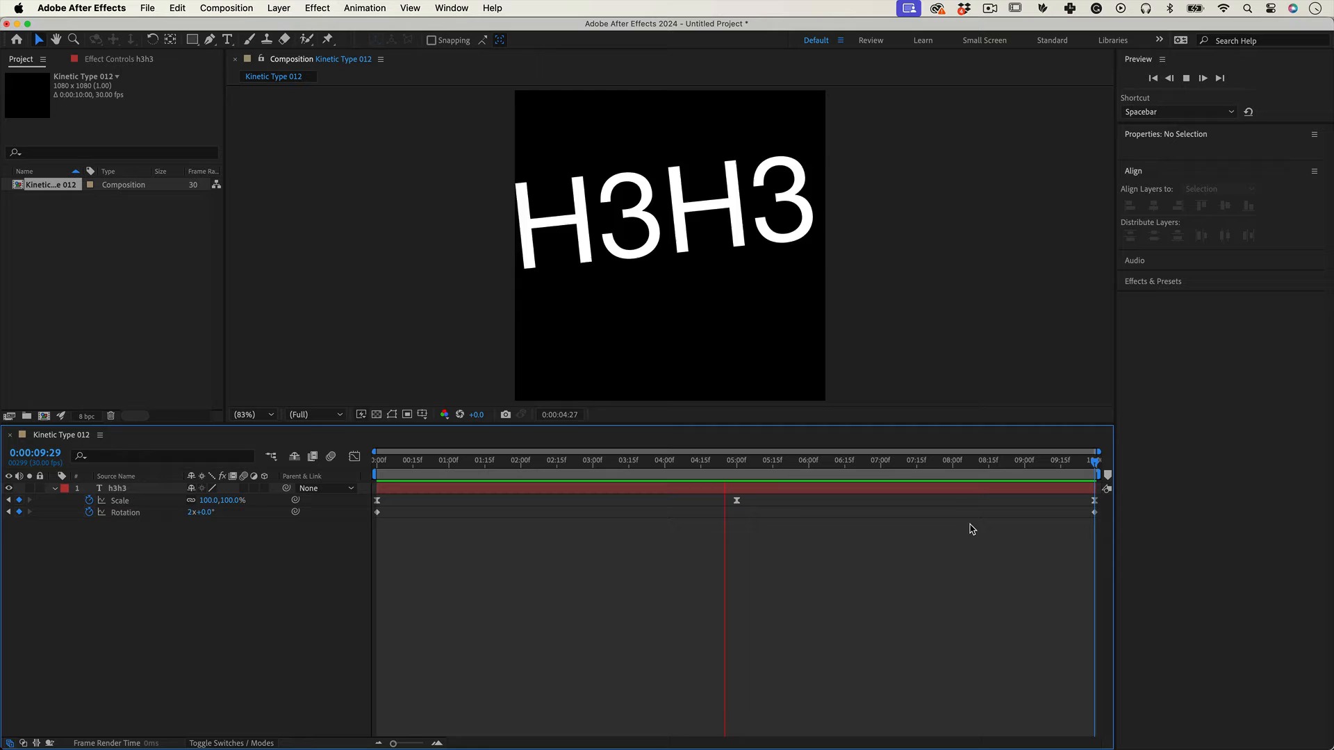
left_click(380, 461)
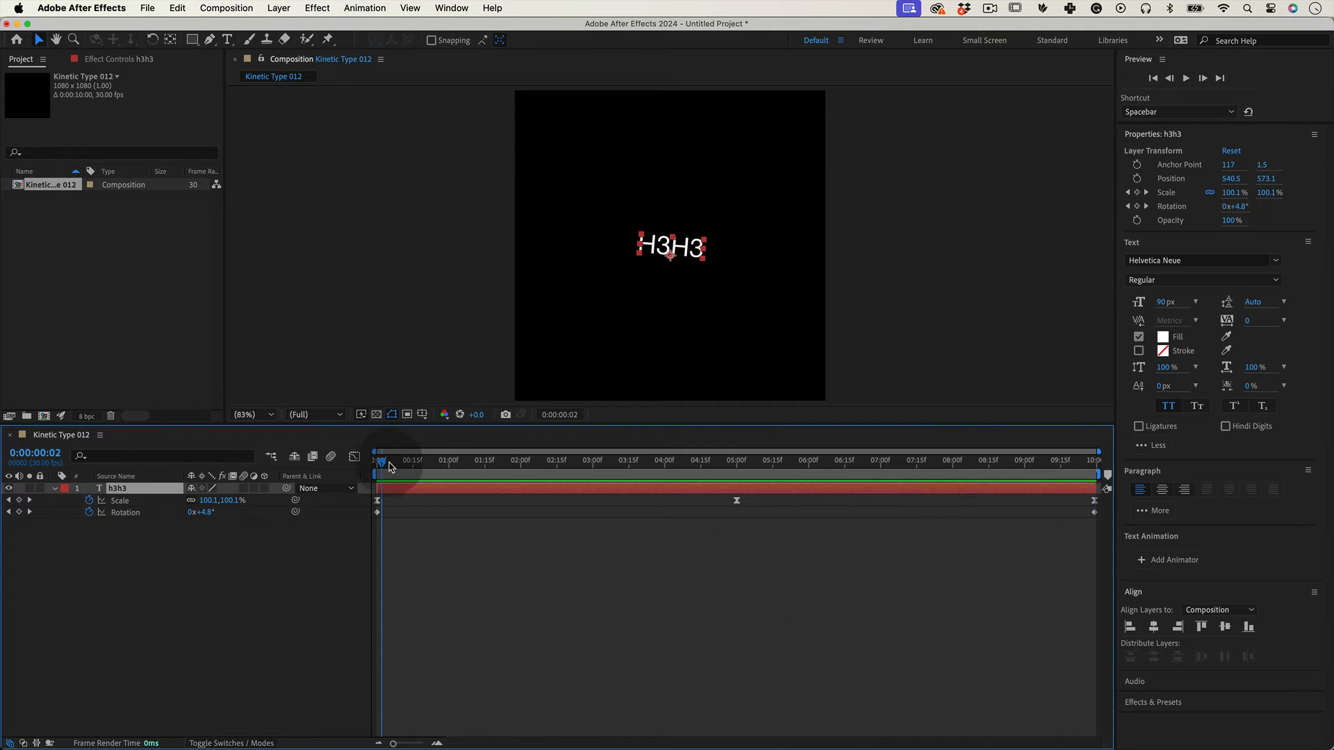
left_click(317, 8)
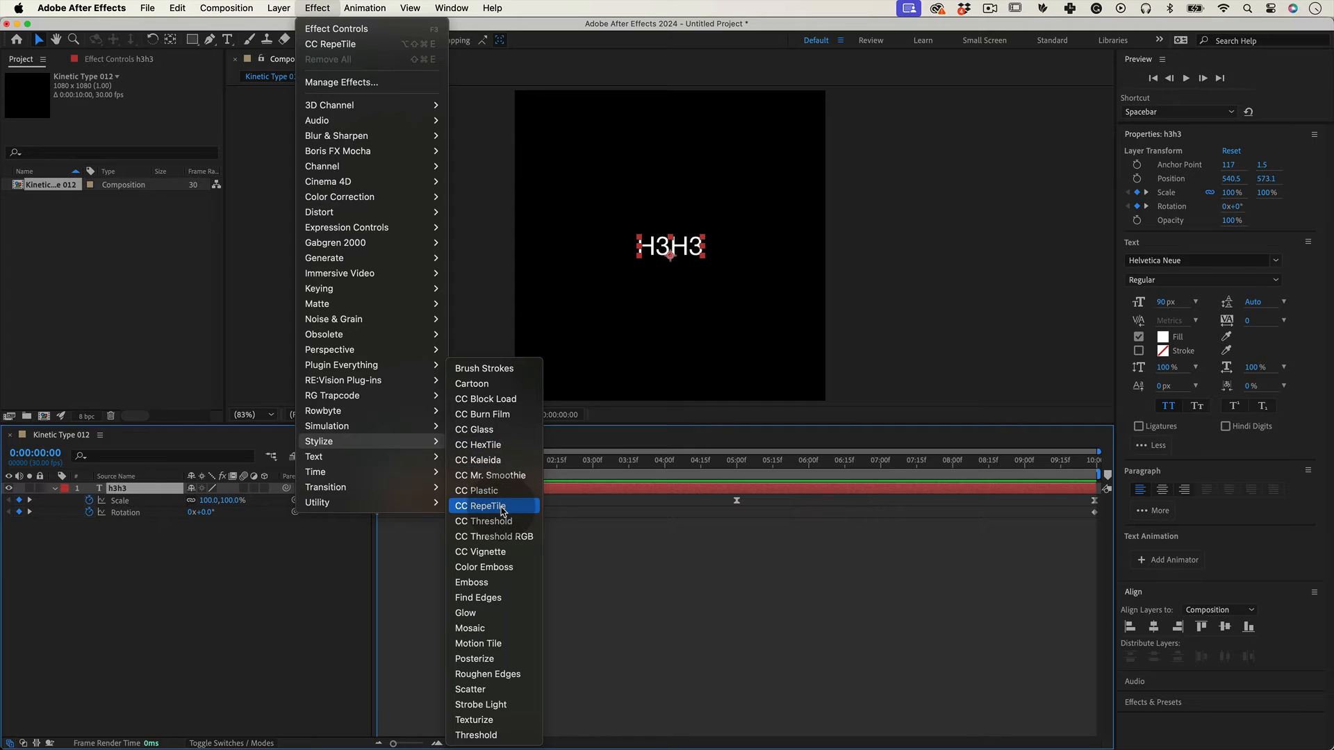
Apply CC RepeTile to the text with Unfold tiling.
left_click(481, 506)
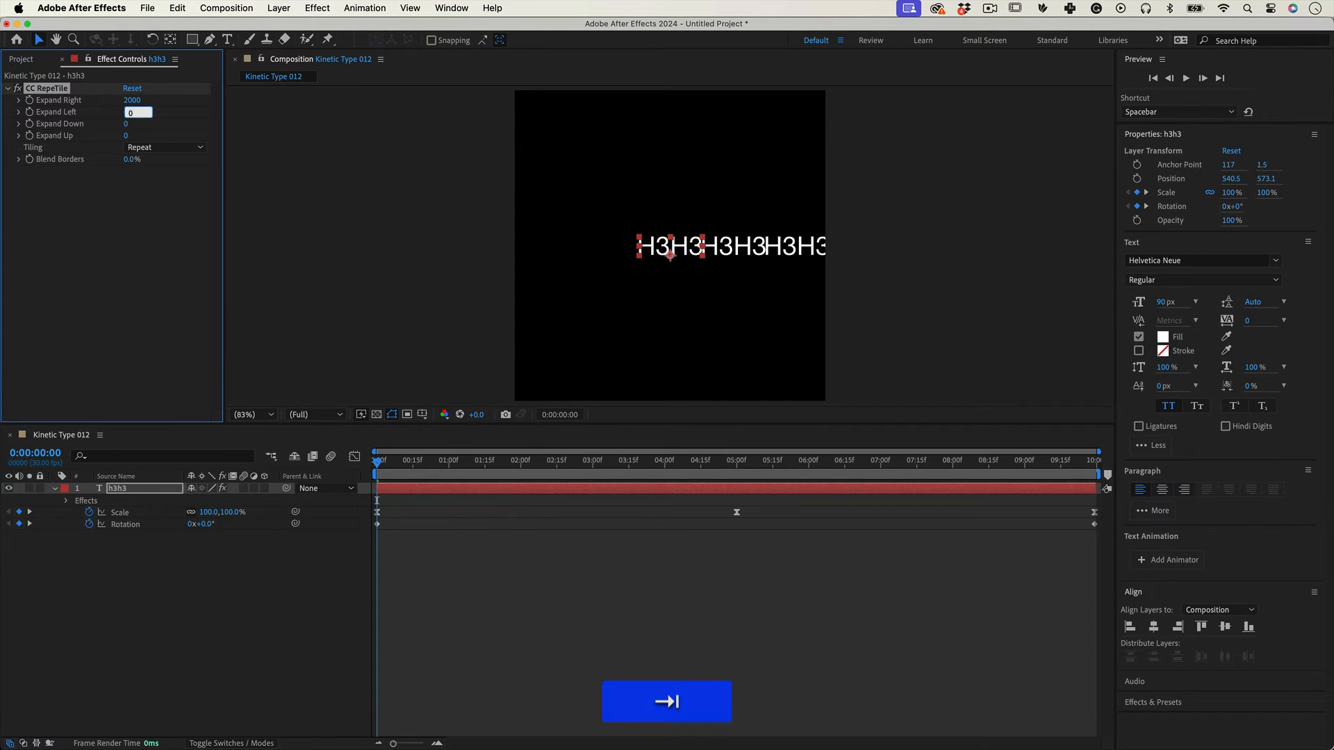
left_click(164, 146)
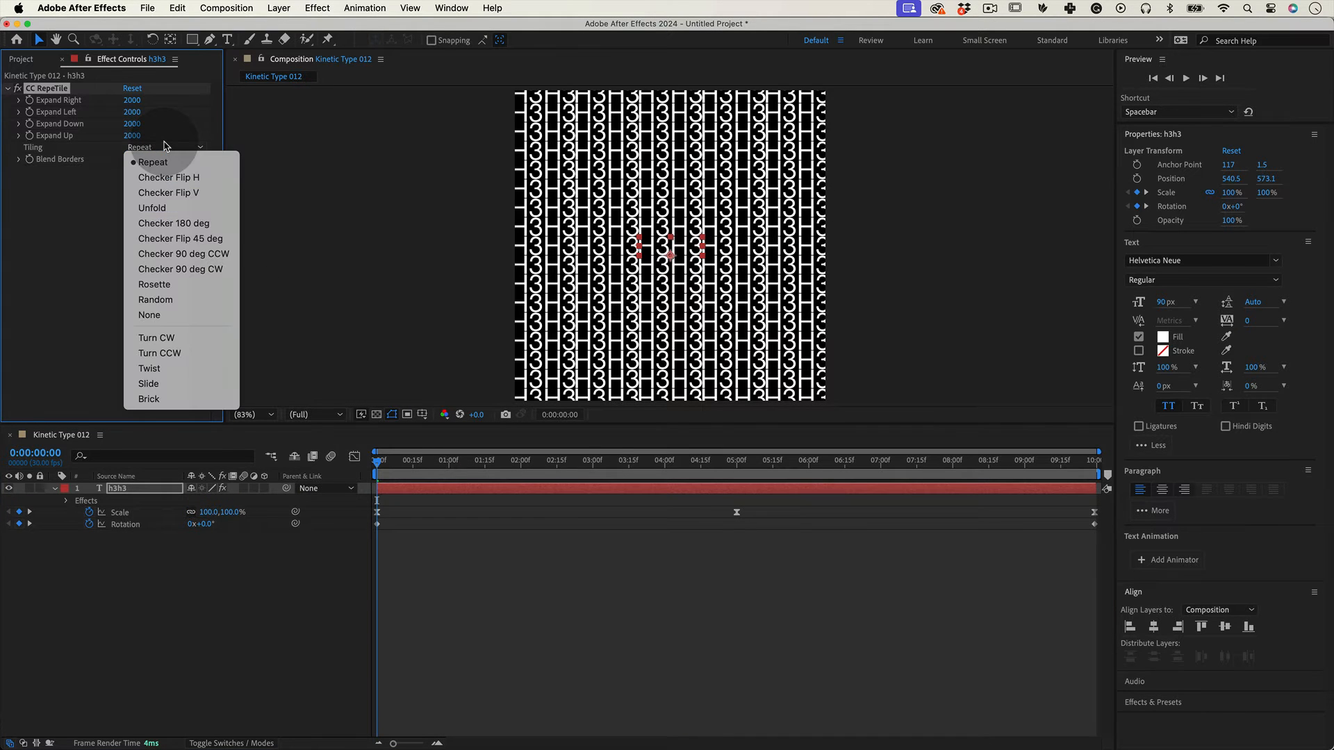
left_click(153, 208)
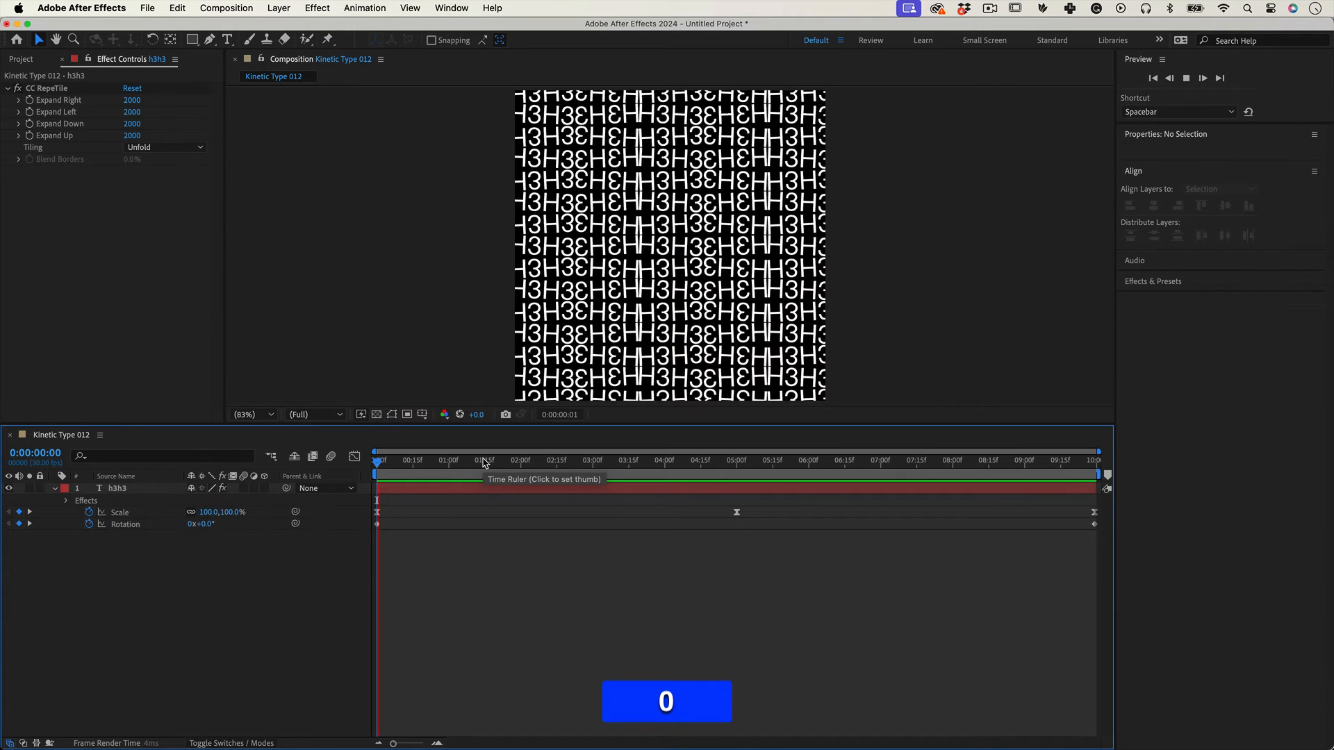
Preview the tiled H3H3 pattern and return to the first frame.
left_click(518, 460)
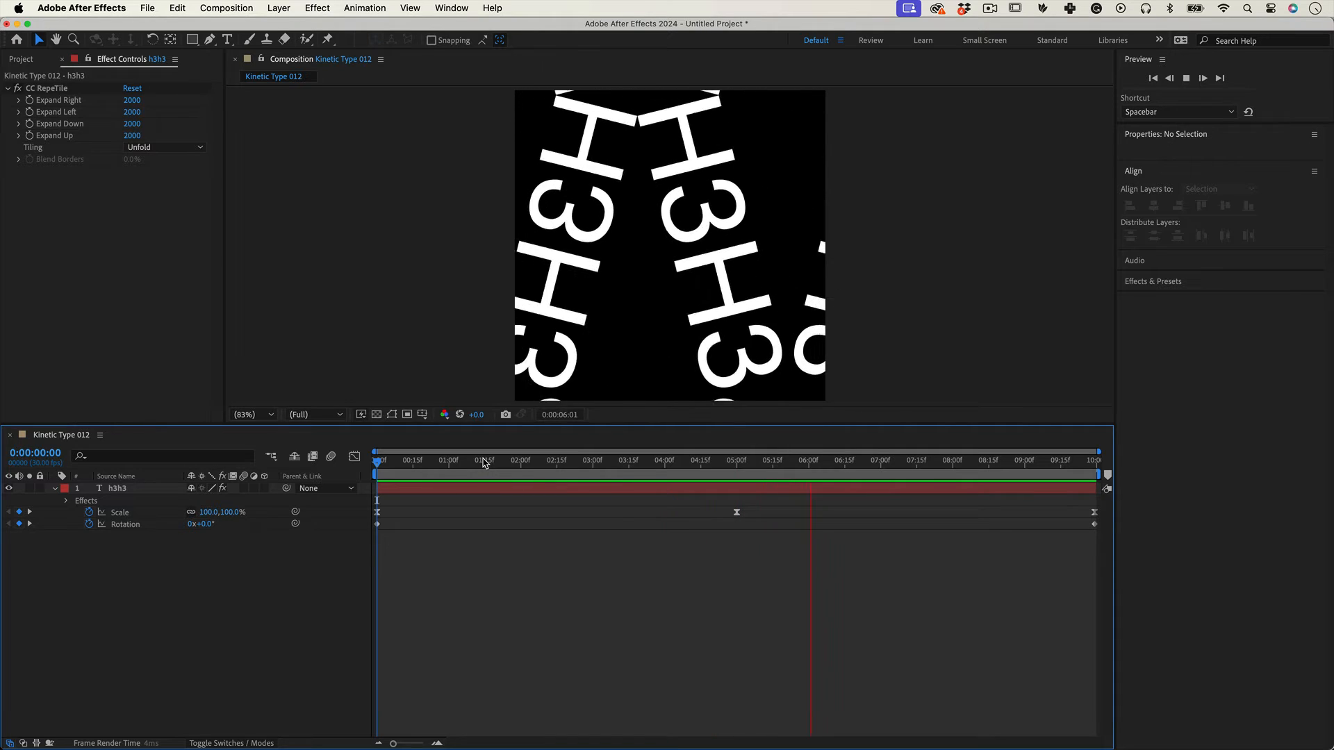
left_click(956, 460)
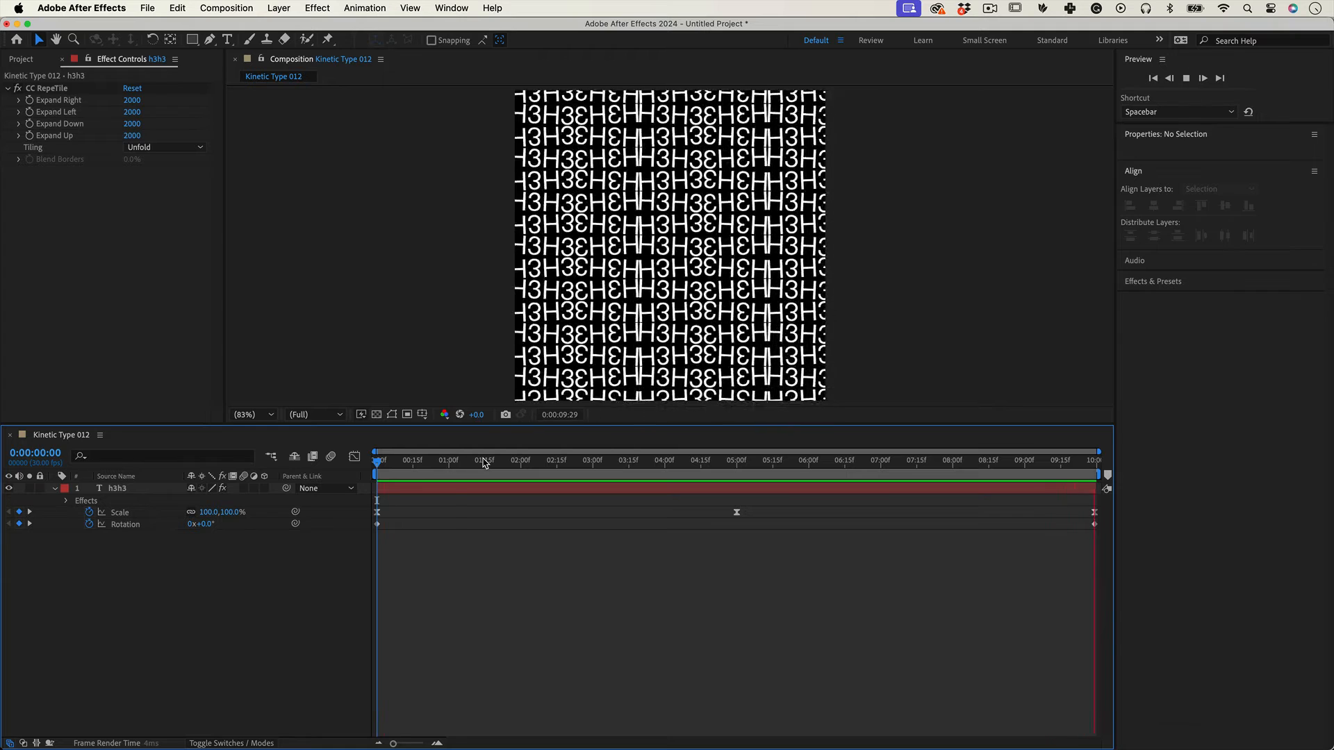
left_click(317, 9)
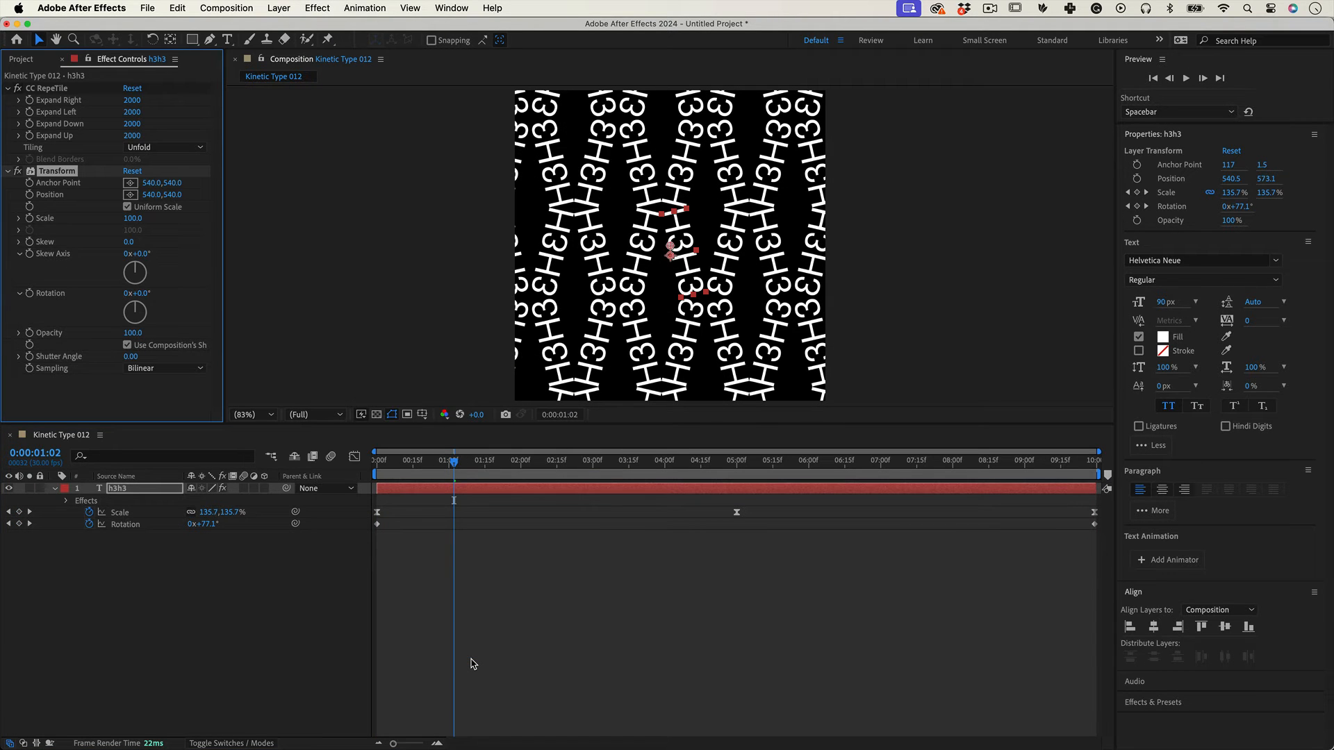
mouse_move(132, 218)
type("45")
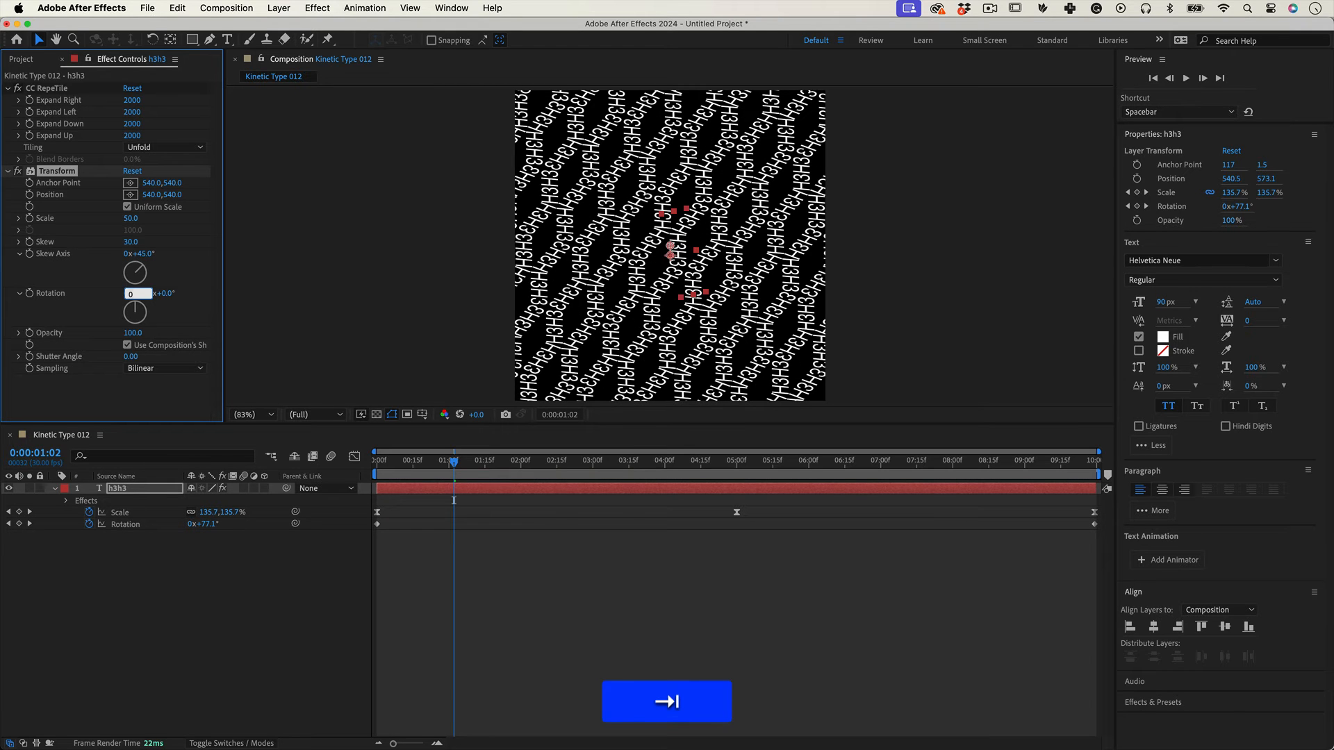
Enter 2 while setting a value in the Transform effect.
type("2")
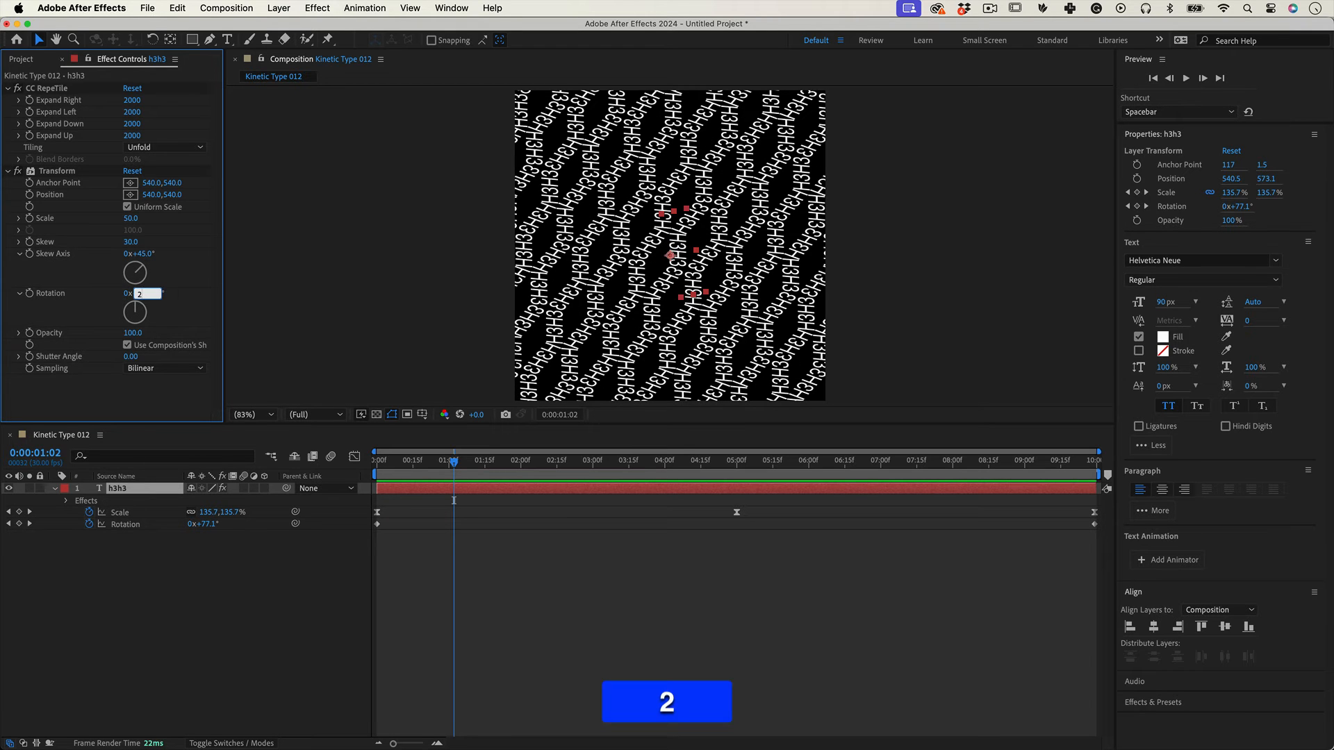